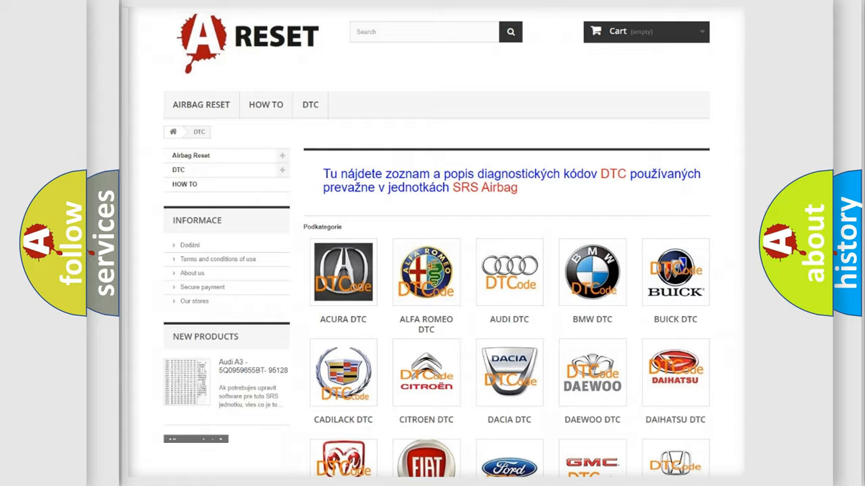
Step: Open the Dodge DTC subcategory and browse its trouble-code list (B000112, B1B0E, etc.) down to the footer
scroll(down, 3)
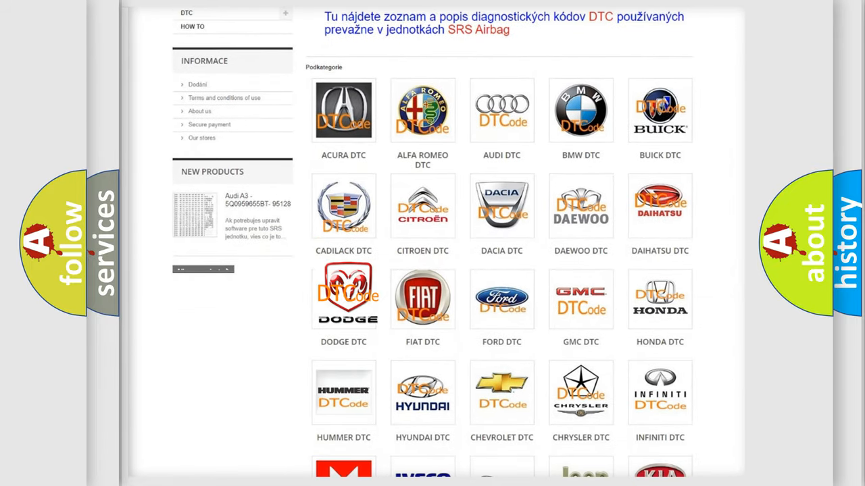
click(343, 297)
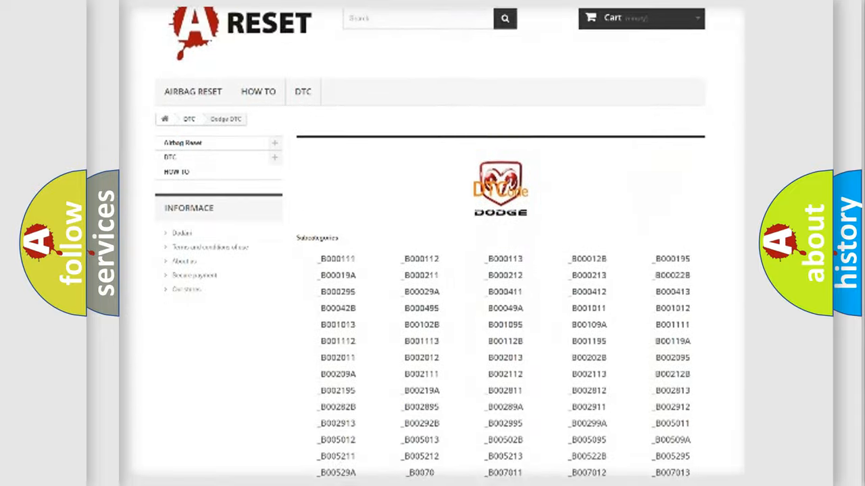
scroll(down, 3)
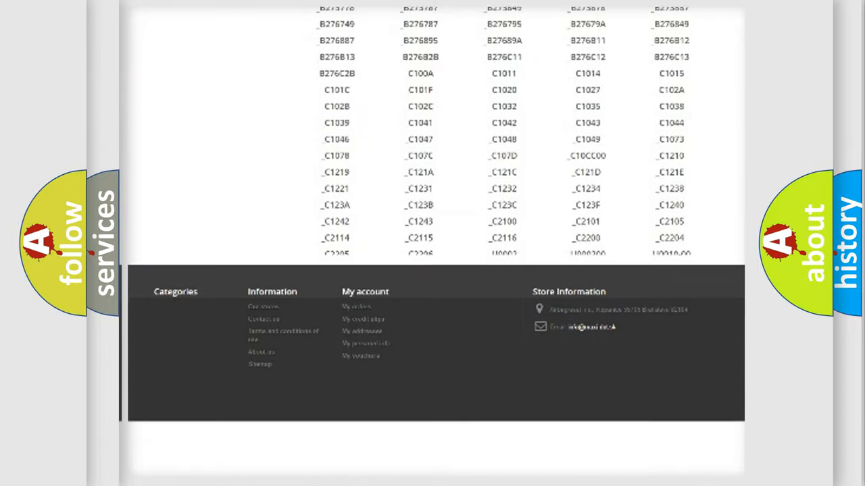
scroll(down, 3)
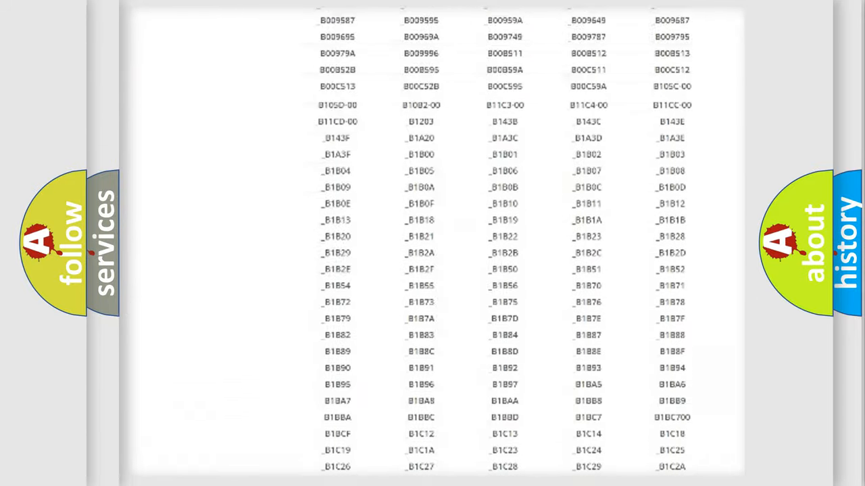